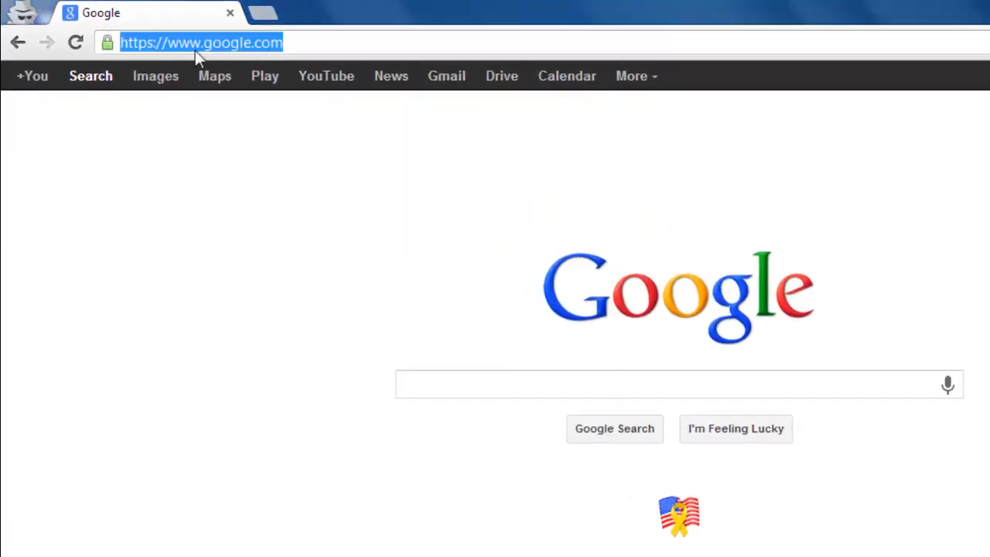
Step: Navigate Chrome to the webestools banner-animated-maker-generator-gif-banners-free-online.html page
text(www.webest)
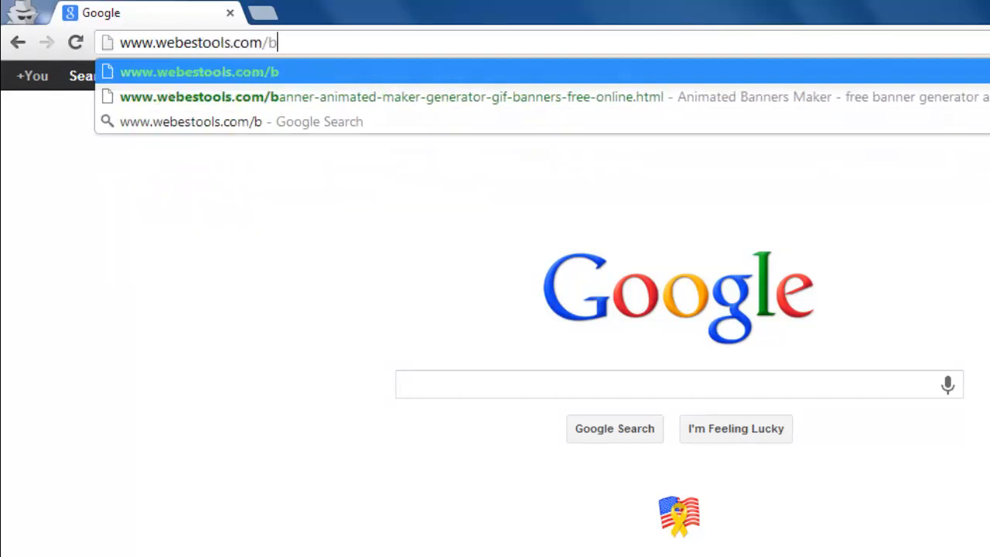
text(anner-ani)
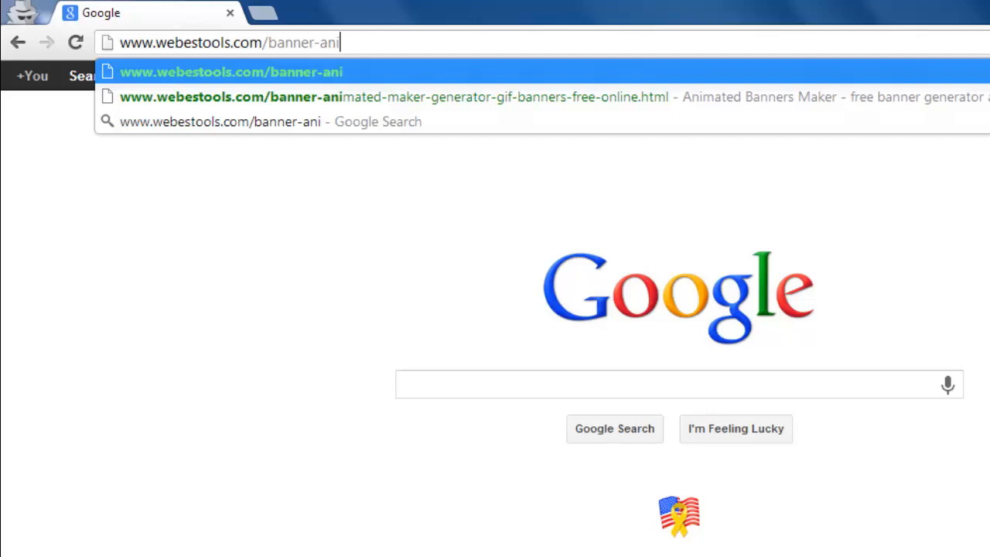
text(mated-maker-)
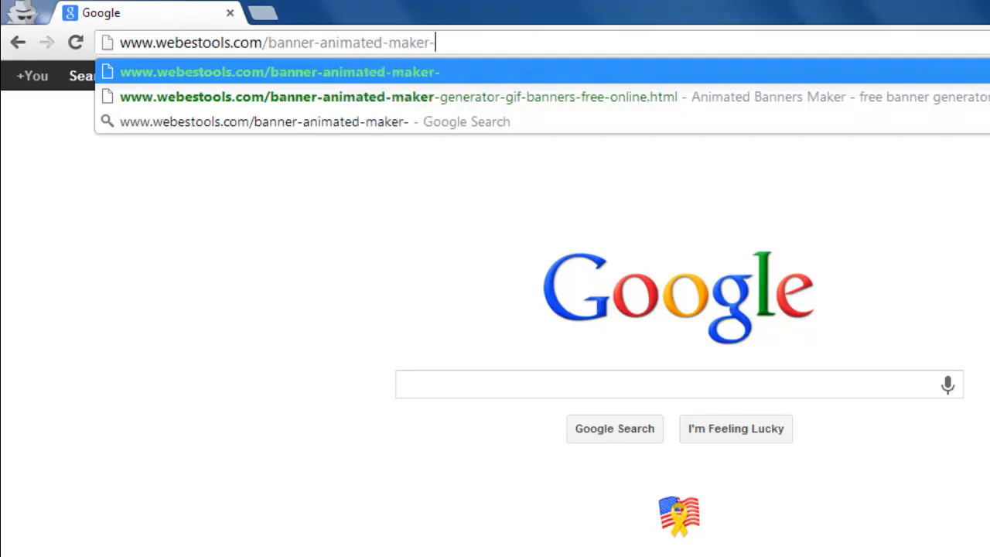
text(generator-)
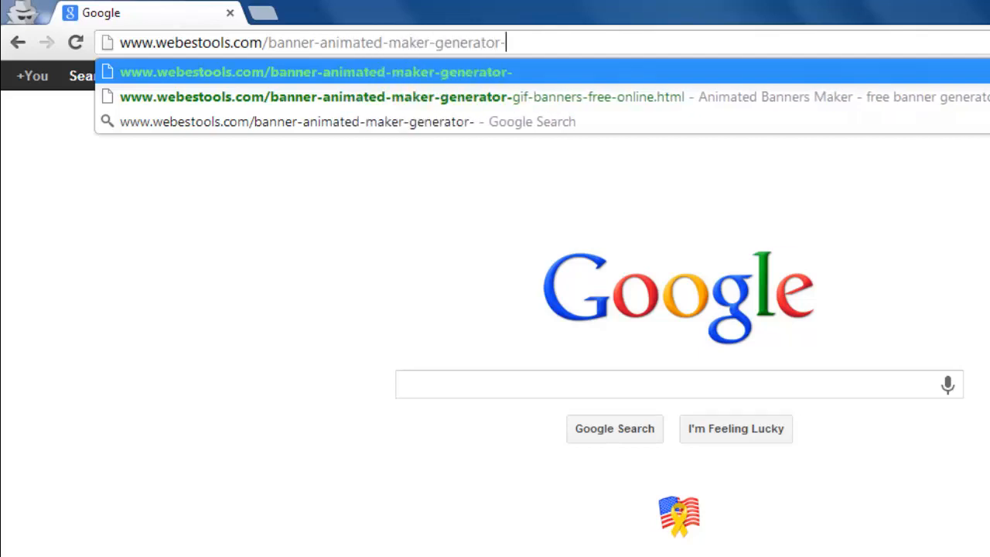
text(gif-banners-)
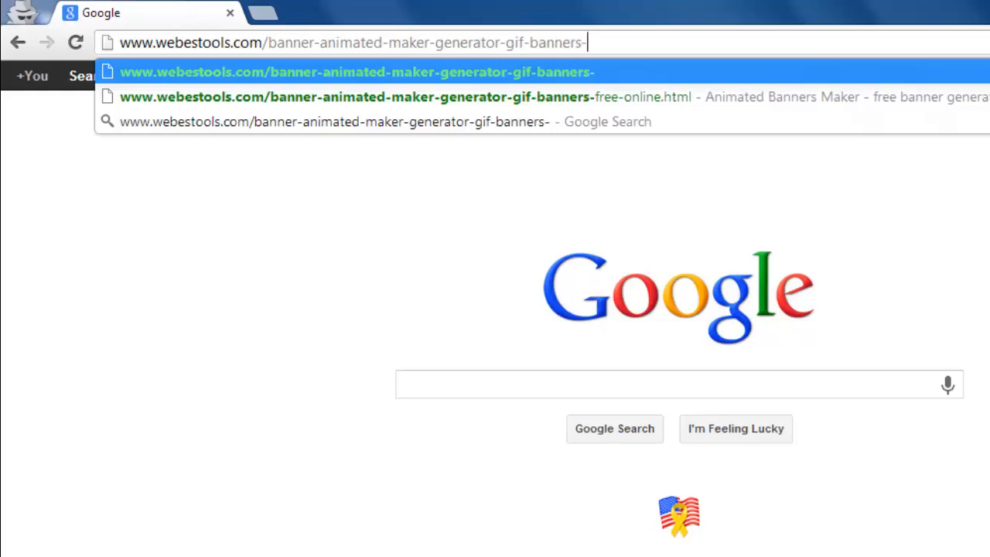
text(free-online.html)
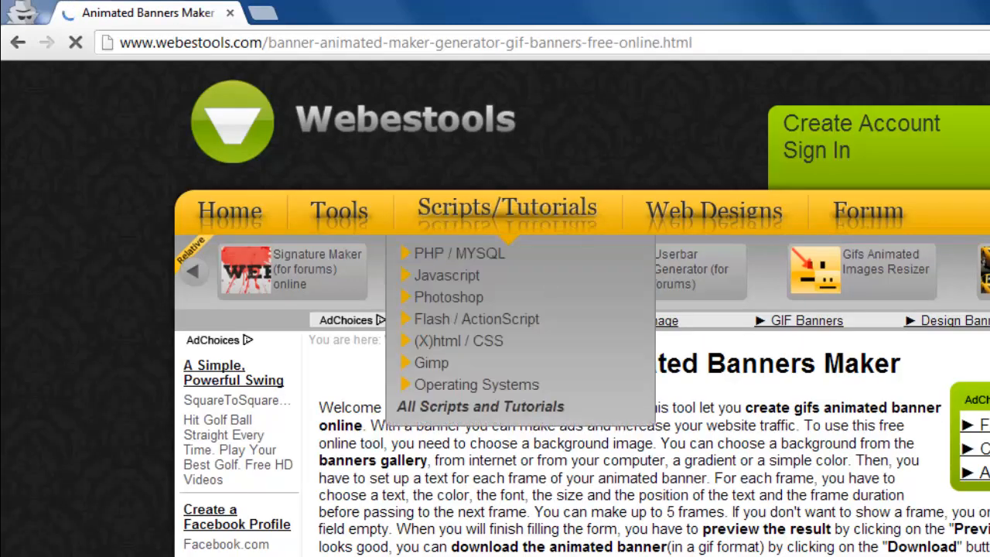
Step: Scroll down to the Result preview and Background sections of the maker page
scroll(down, 3)
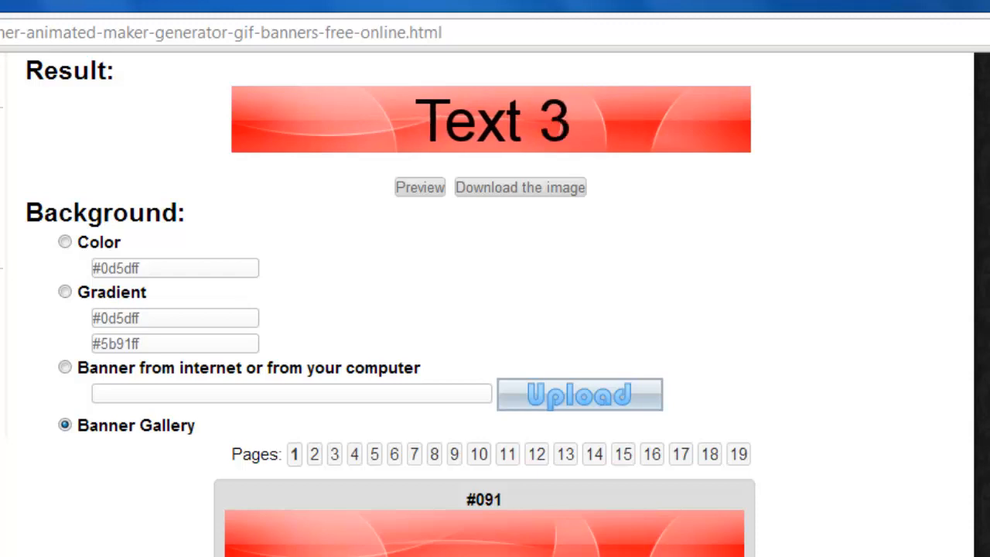
Step: Switch the background to a solid grey #afb2b8 colour and preview the result
click(65, 241)
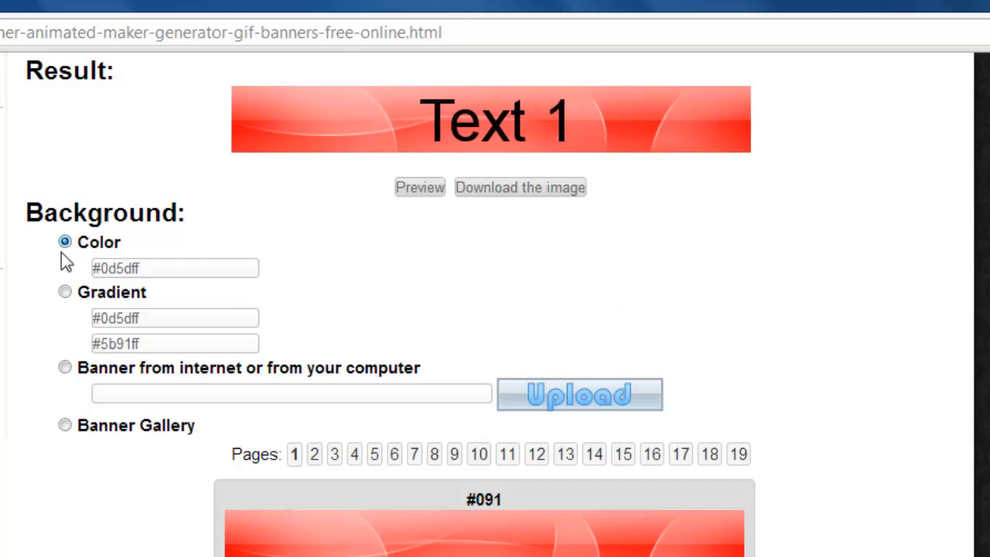
click(175, 268)
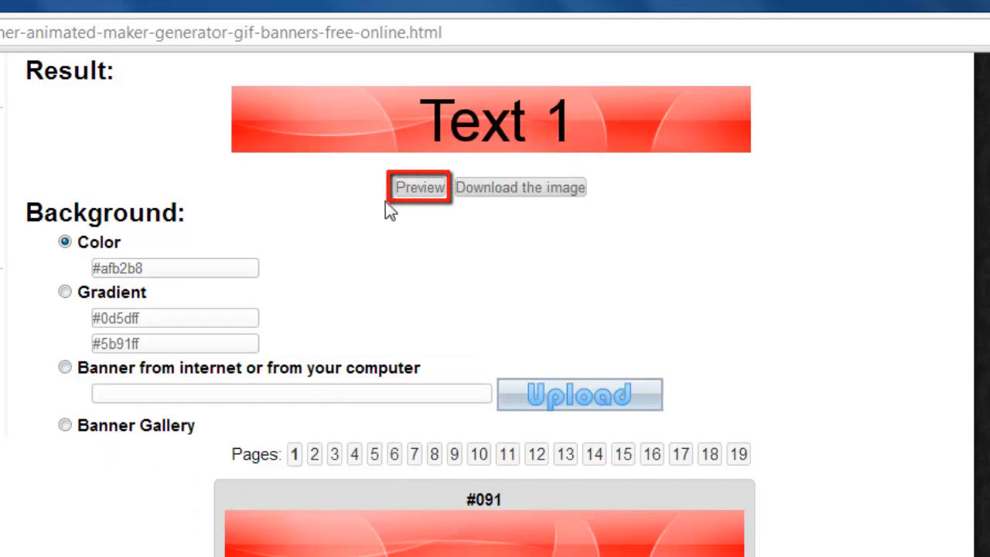
click(417, 185)
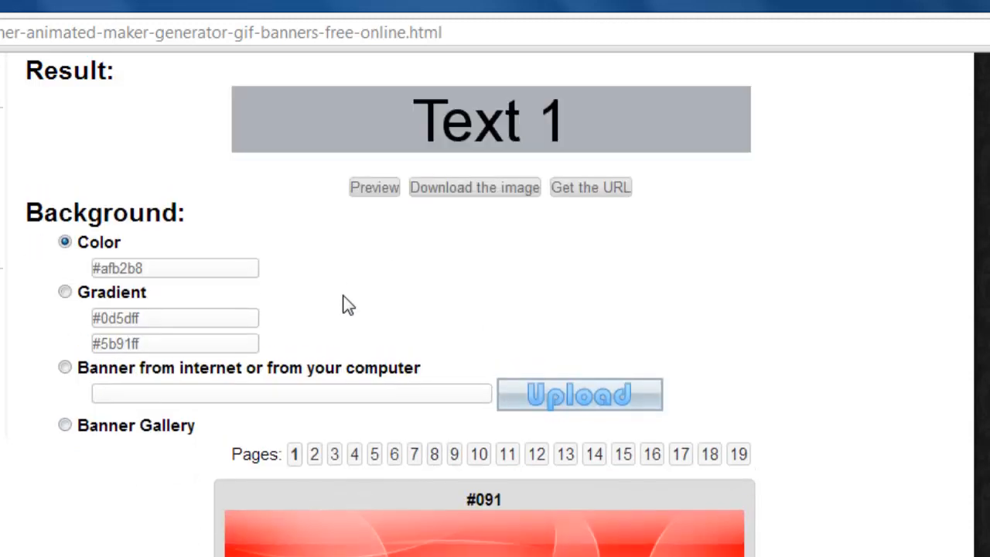
scroll(down, 3)
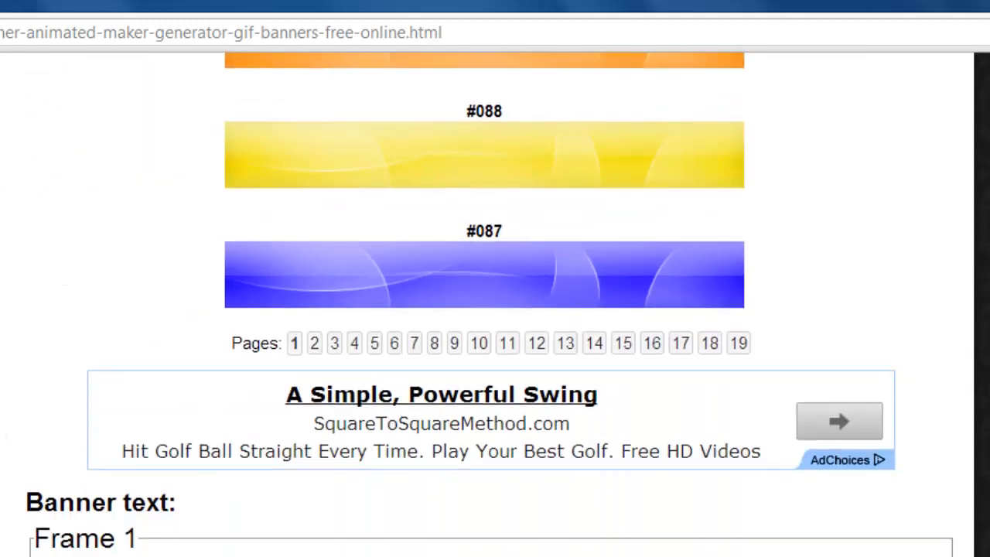
Step: Set Frame 1's text to 'My Banner' in red with the Designer Block font
scroll(down, 3)
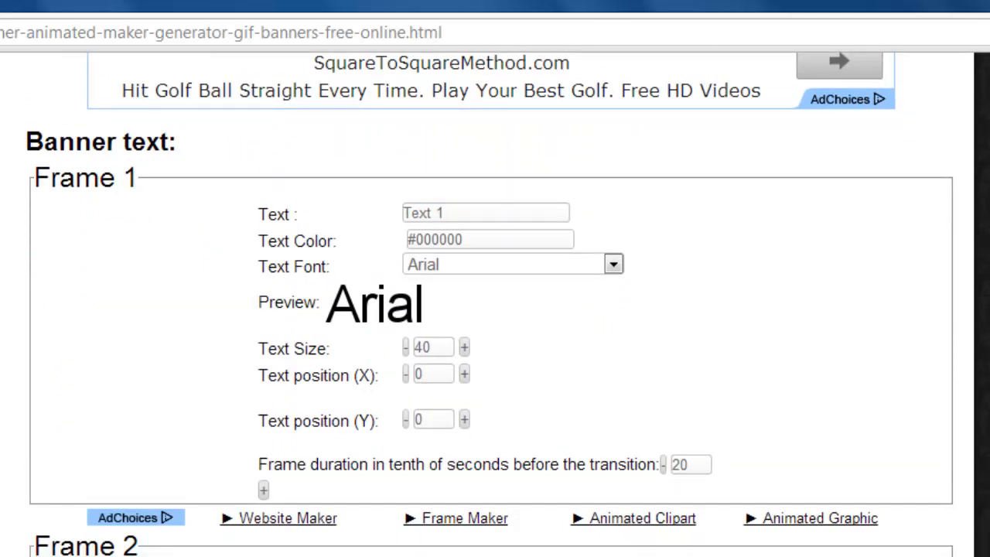
mouse_move(524, 238)
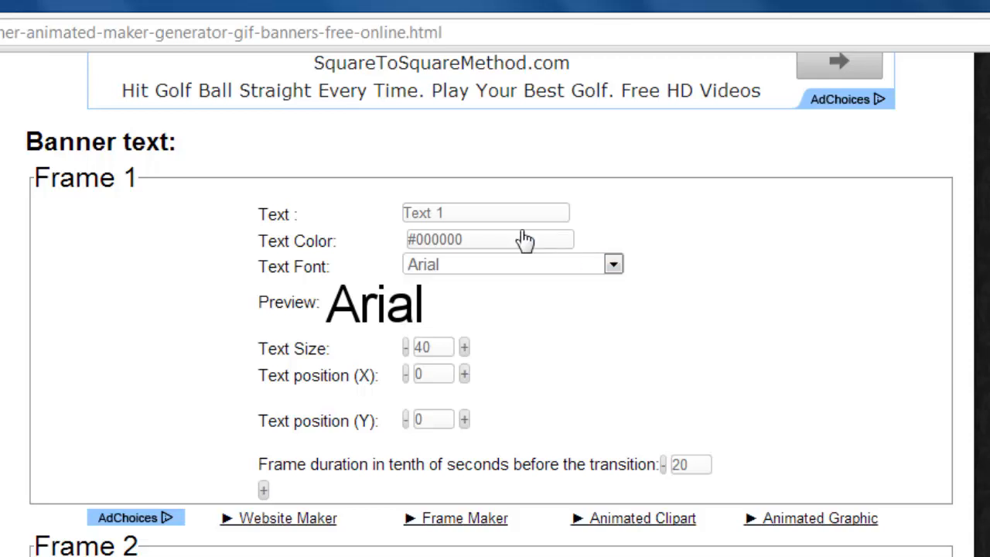
text(My Banner)
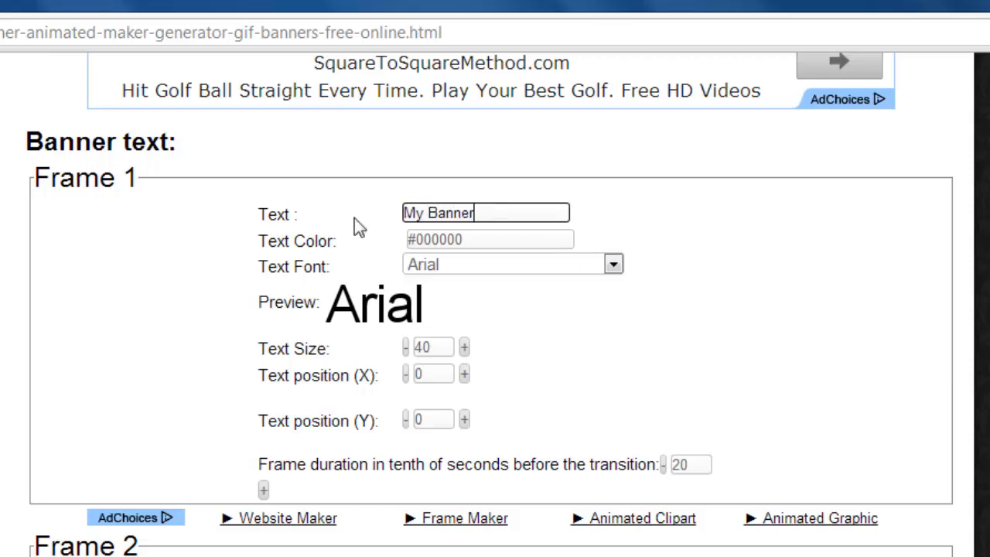
click(489, 238)
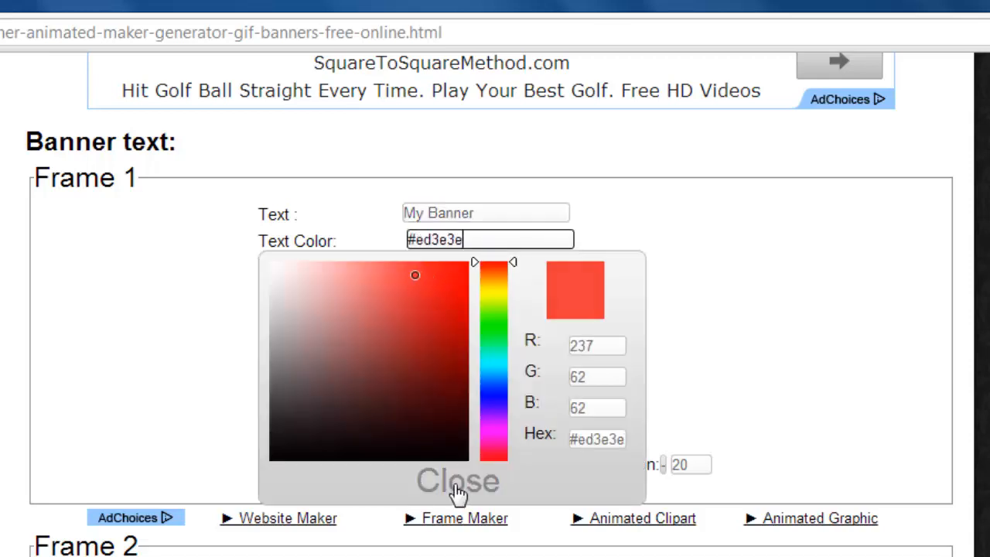
click(458, 479)
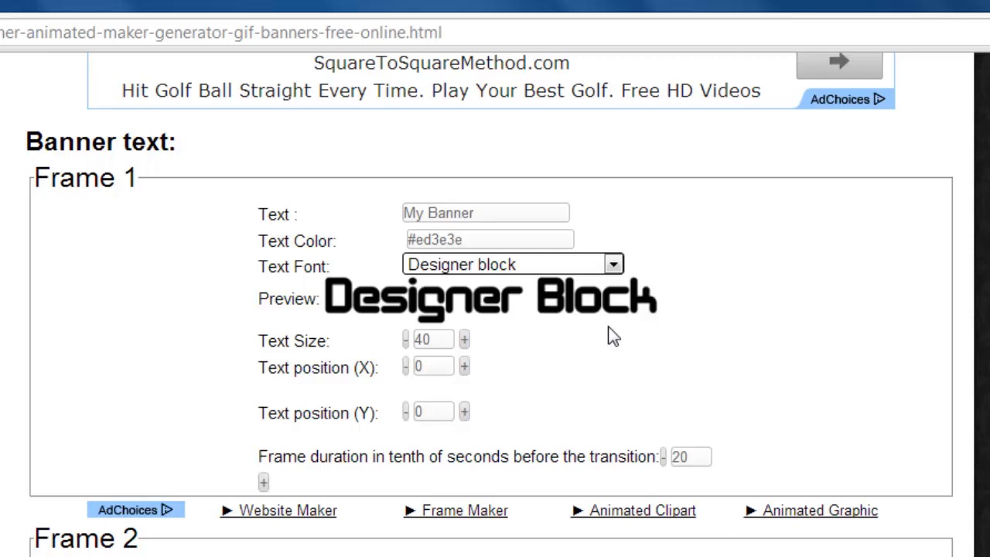
scroll(down, 3)
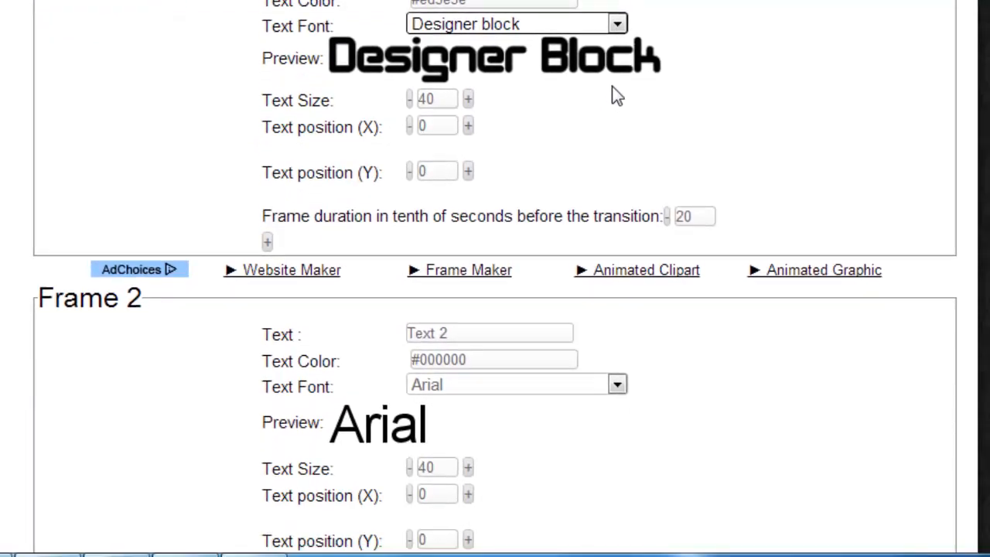
Step: Clear Frame 2's default text and move down to the end of the form
click(489, 332)
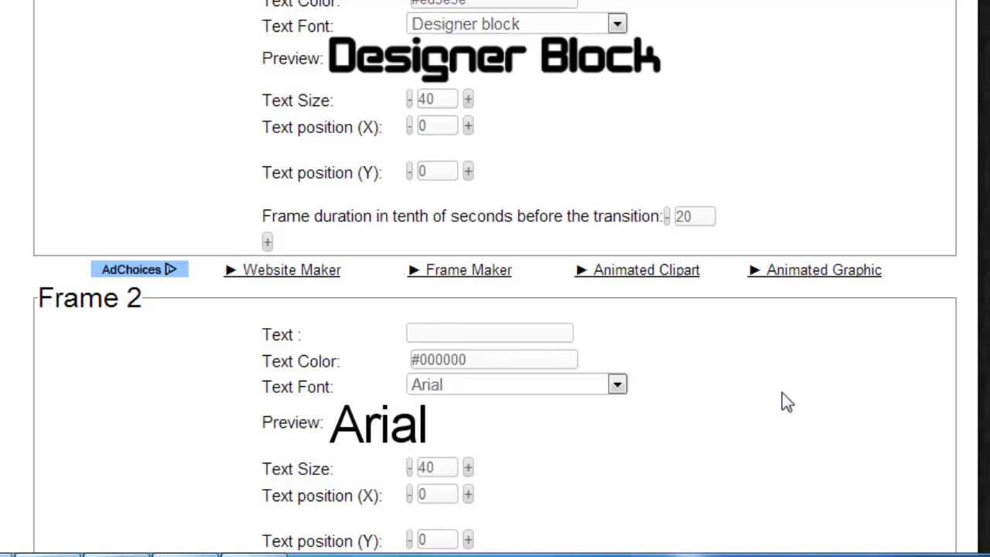
scroll(down, 3)
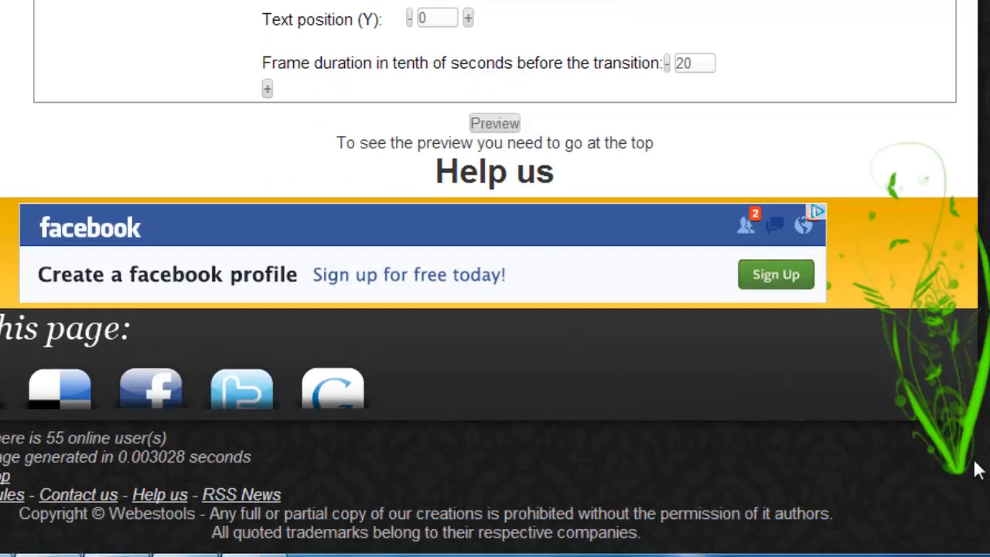
Step: Return to the Result section and download the finished banner image
scroll(up, 3)
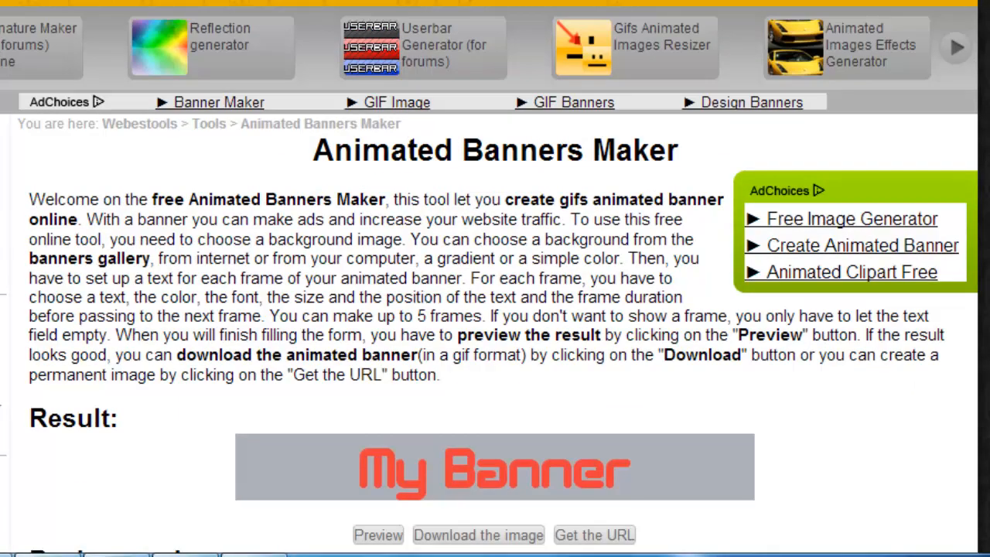
scroll(down, 3)
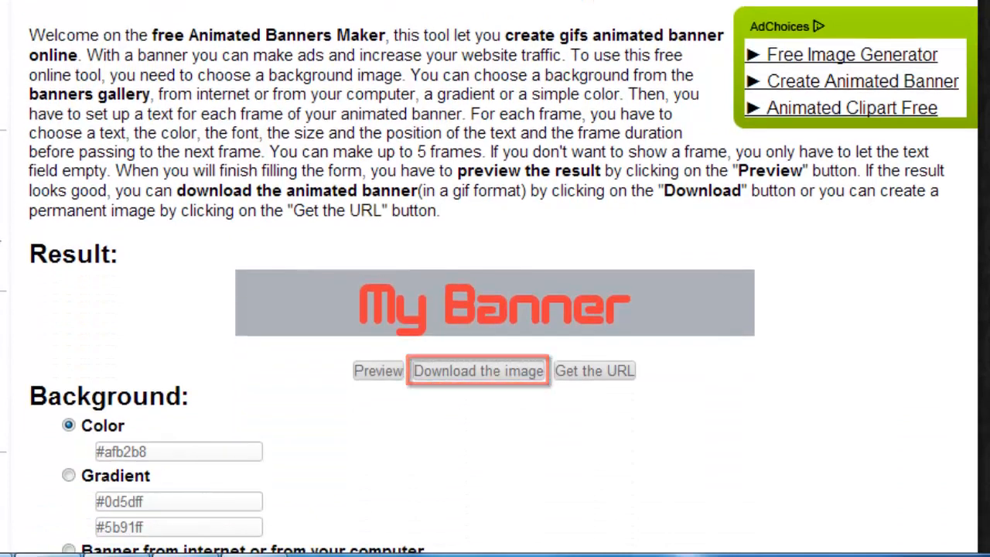
click(377, 372)
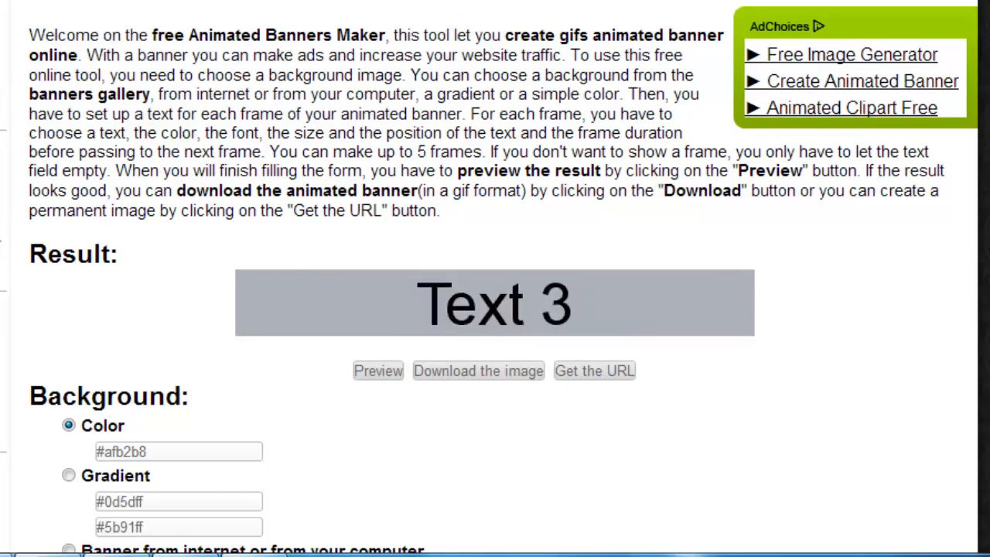